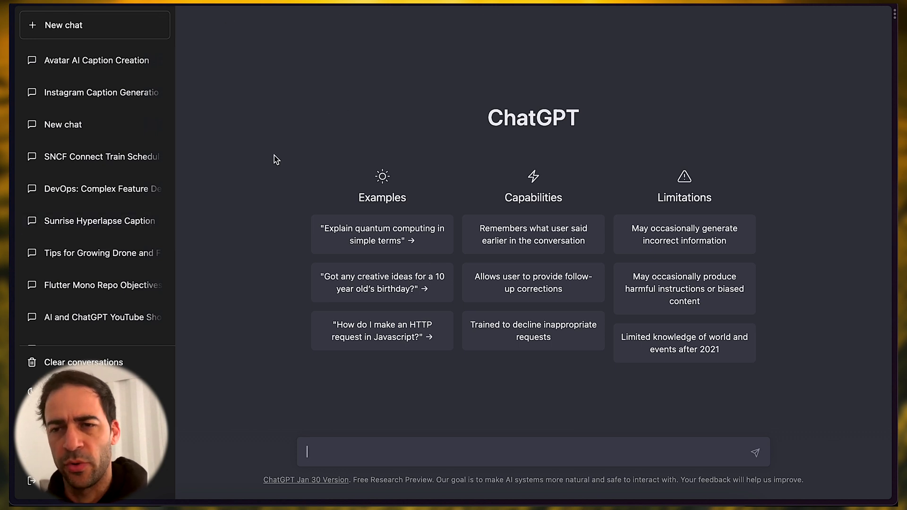
pyautogui.moveTo(231, 150)
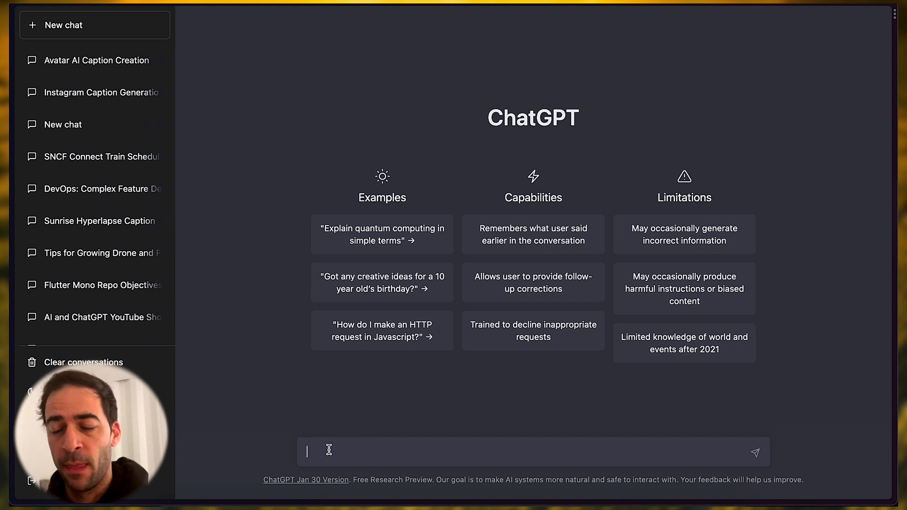
# Step: Ask ChatGPT "what's the weather today" and send it
pyautogui.scroll(-3)
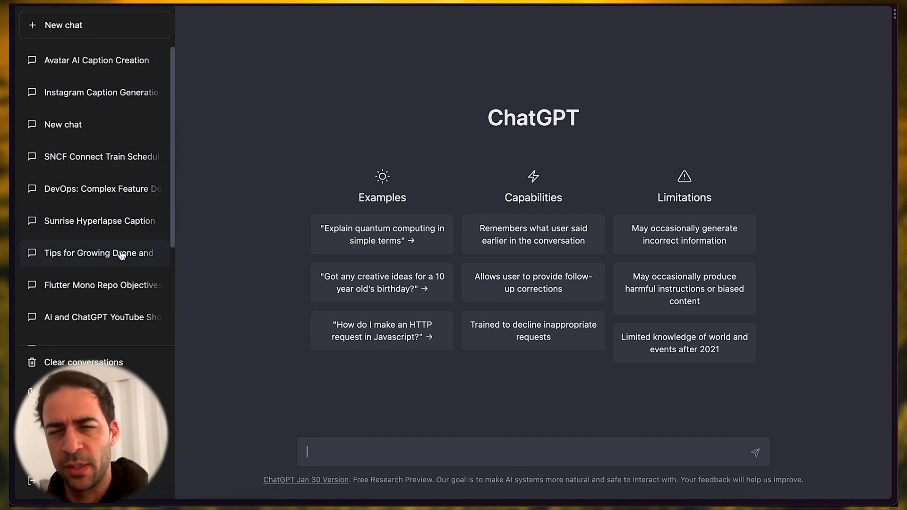
pyautogui.moveTo(113, 188)
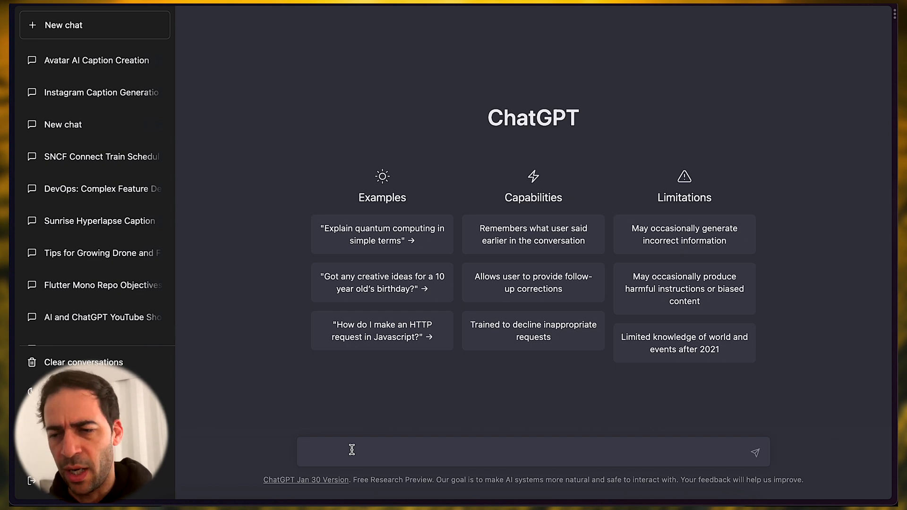
pyautogui.write("what's the weather toda")
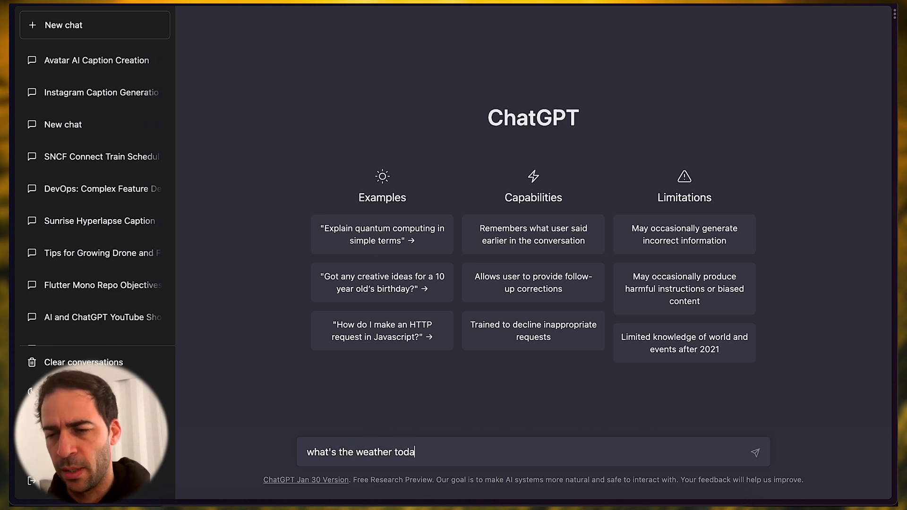
pyautogui.click(754, 452)
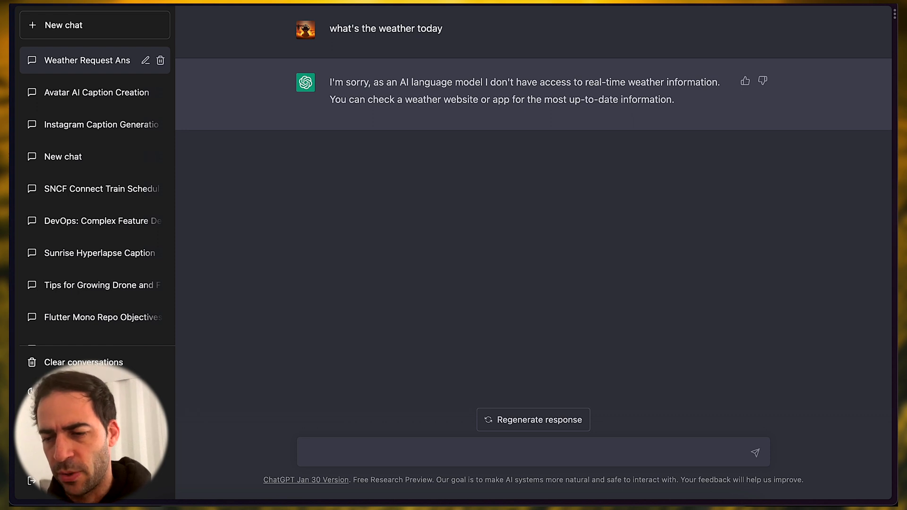
# Step: Write and send a French introduction: "bonjour, je m'appelle... écrire un tuto chatGPT"
pyautogui.write('bonjour,')
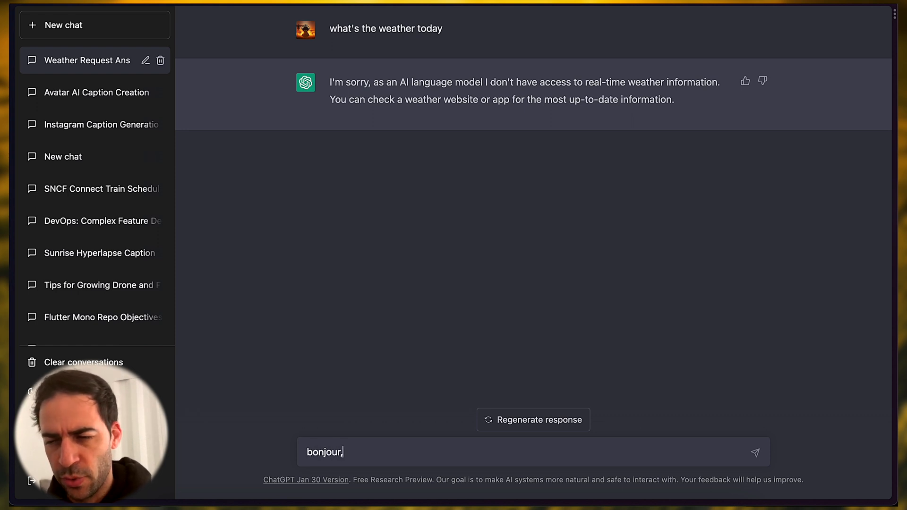
pyautogui.write('je ma')
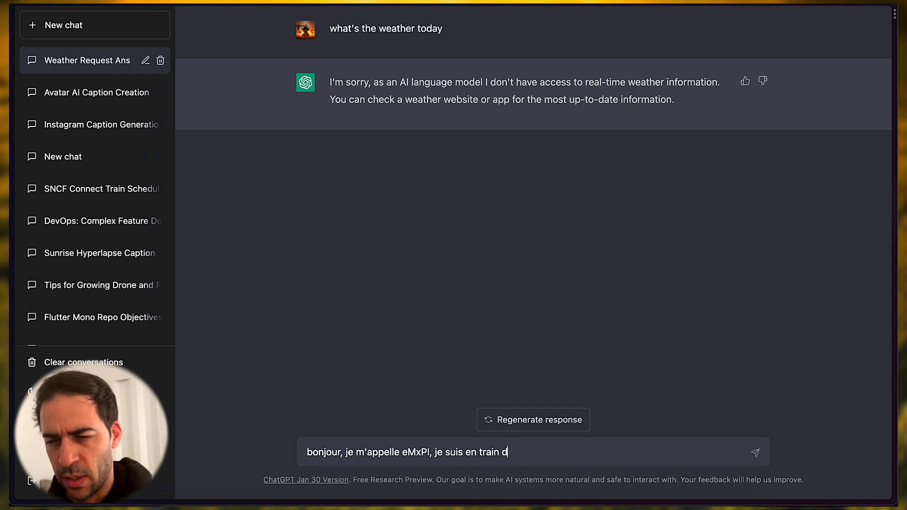
pyautogui.write("'écrire un t")
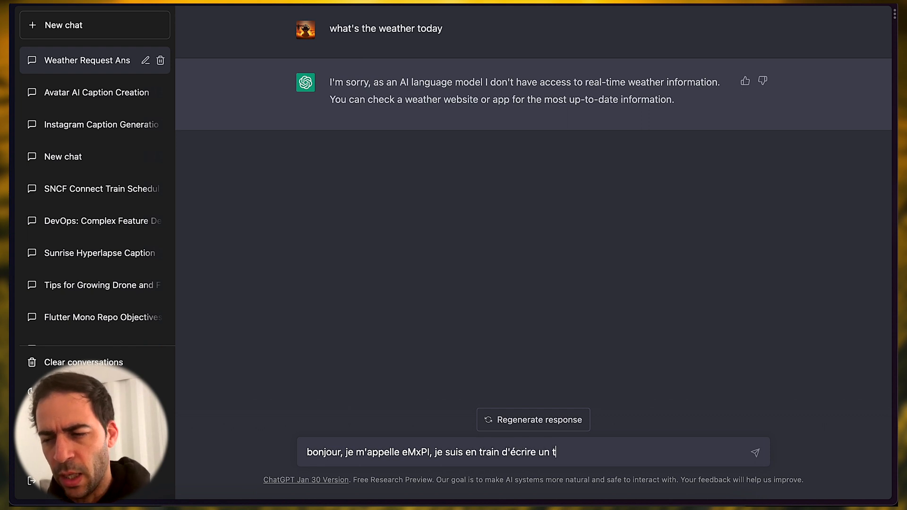
pyautogui.write('utoriel pour')
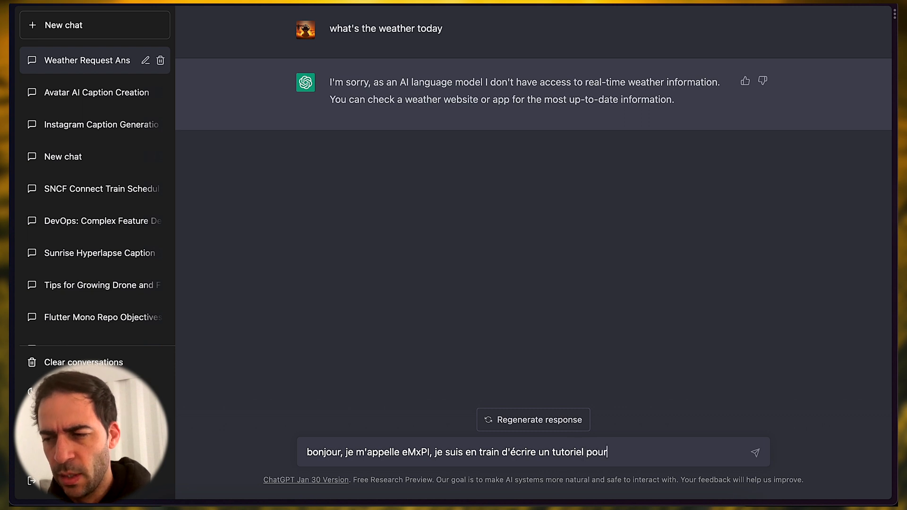
pyautogui.write('chatG')
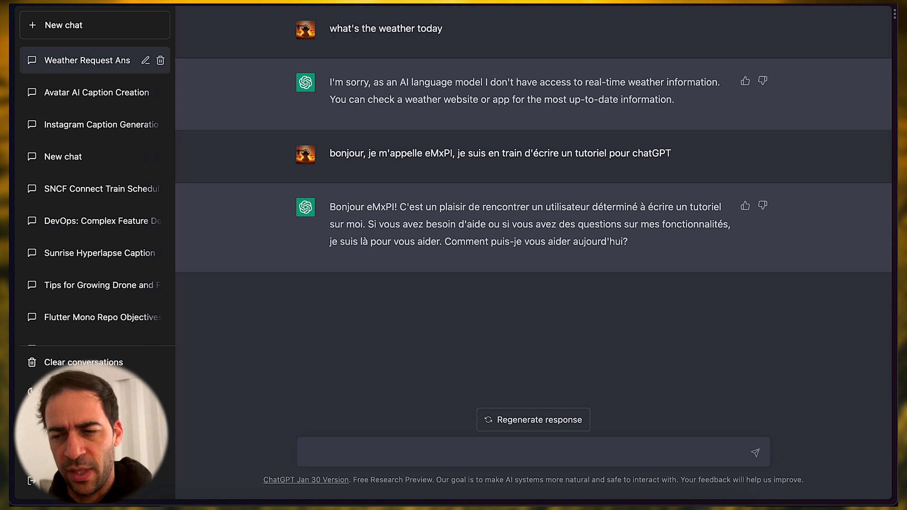
# Step: Send "Traduire en anglaus ma réponse précédente" to get the French reply in English
pyautogui.write('Traduire')
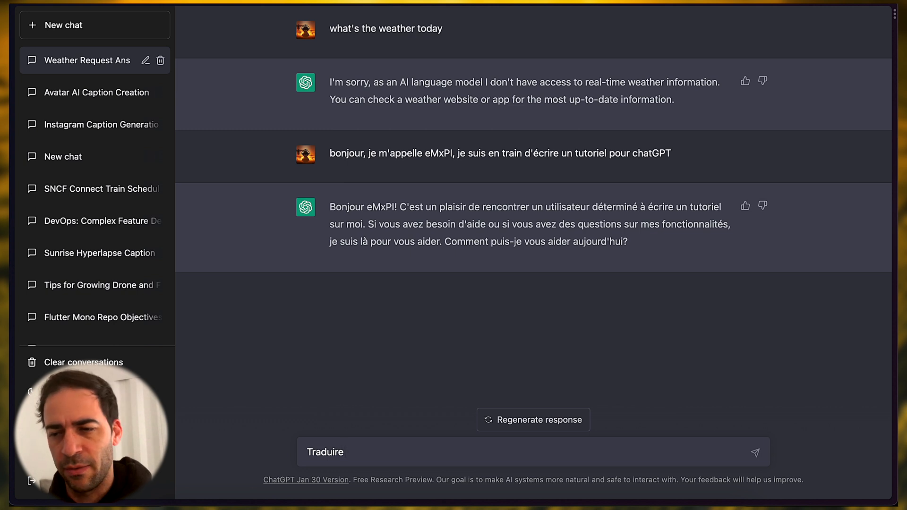
pyautogui.write('in')
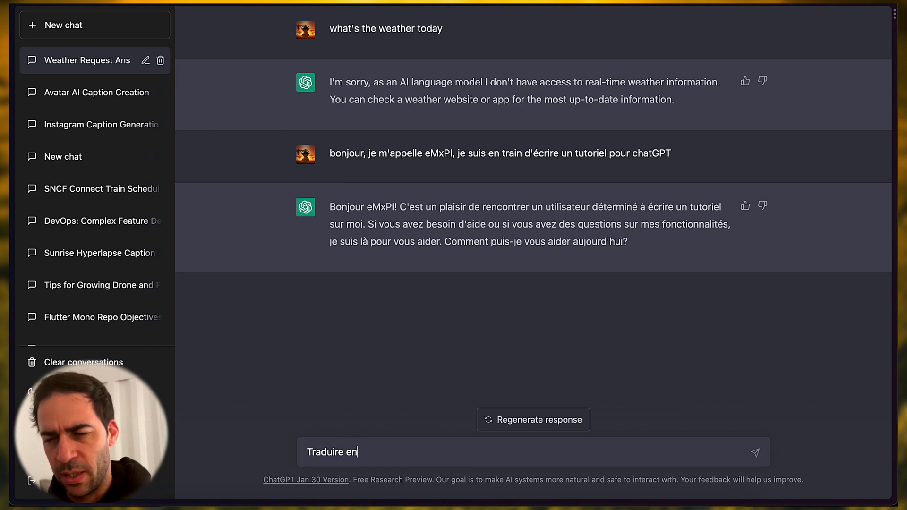
pyautogui.write('ang')
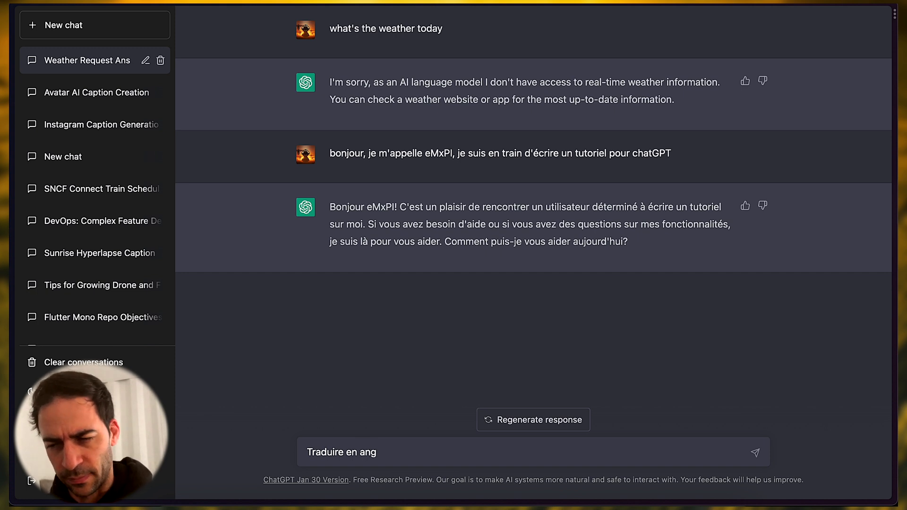
pyautogui.write('laus ma réponse précédente')
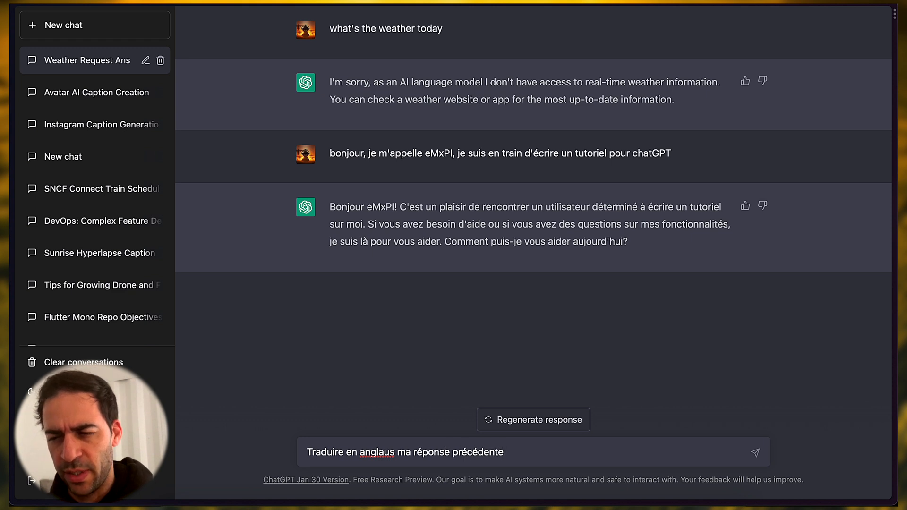
pyautogui.click(756, 452)
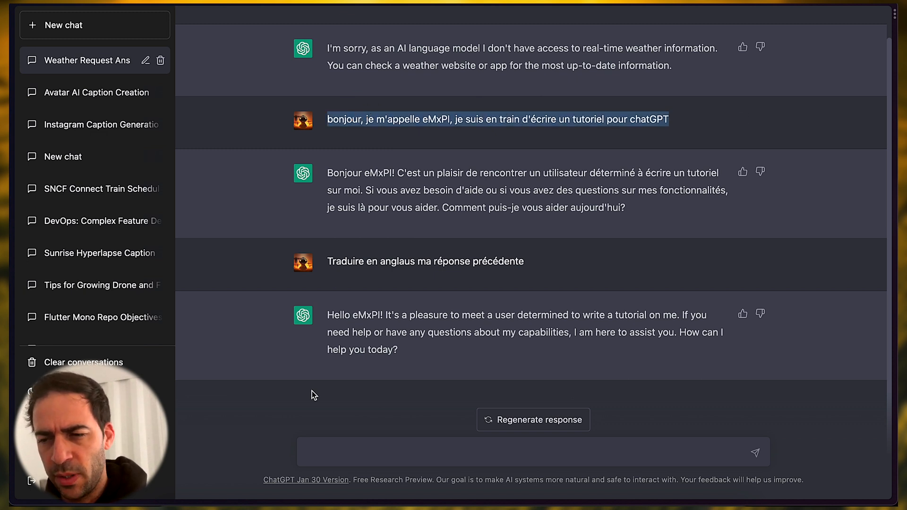
# Step: Send "translate in english:" followed by the earlier French introduction message
pyautogui.write('transl')
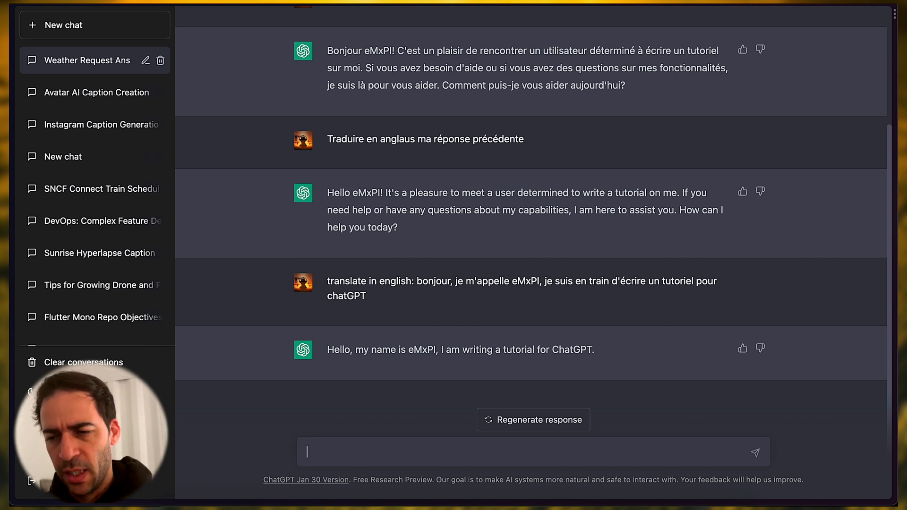
# Step: Send the sticks word problem: 63 sticks now, 23 earlier, how many did dad give
pyautogui.write("I've")
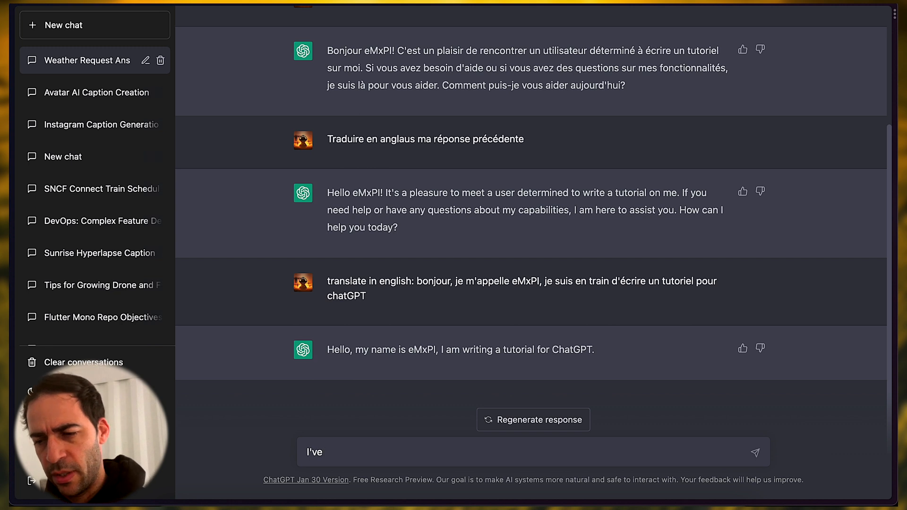
pyautogui.write('63')
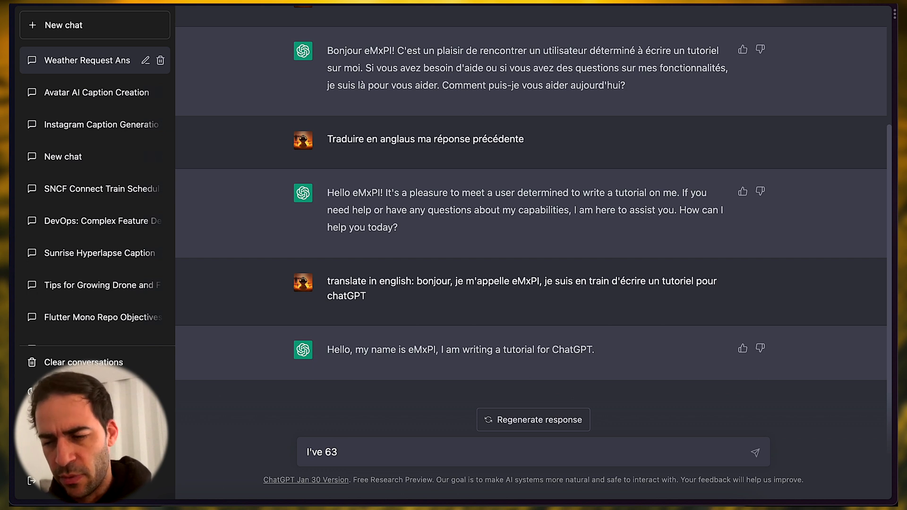
pyautogui.write('sitcks now, I used to have')
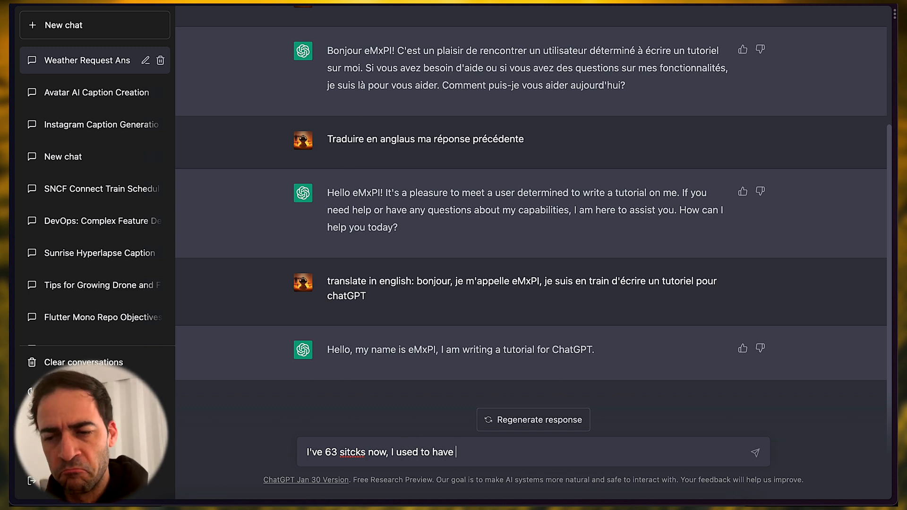
pyautogui.write('23 earlier, my dad')
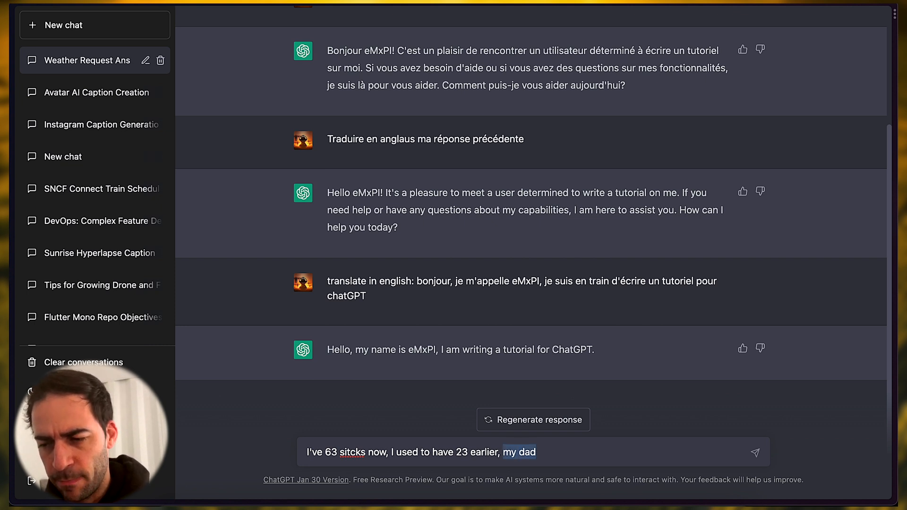
pyautogui.write('how many my')
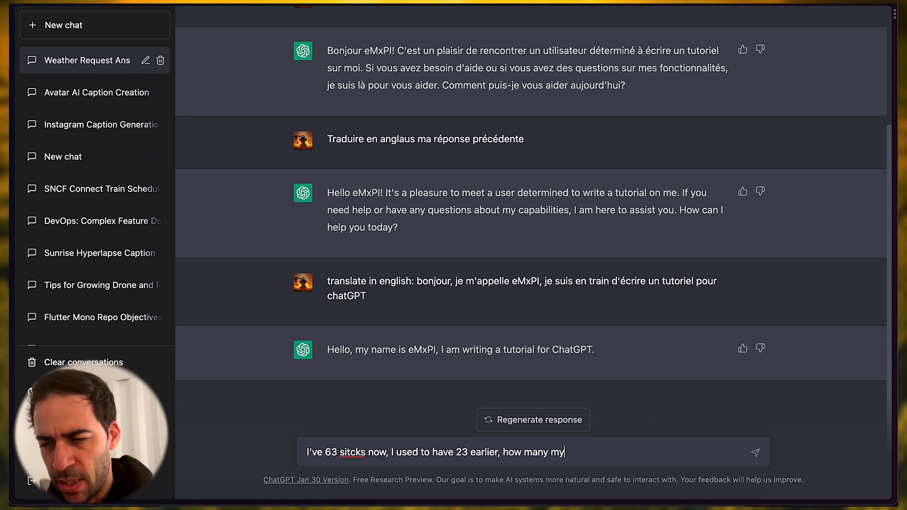
pyautogui.write('dada gav')
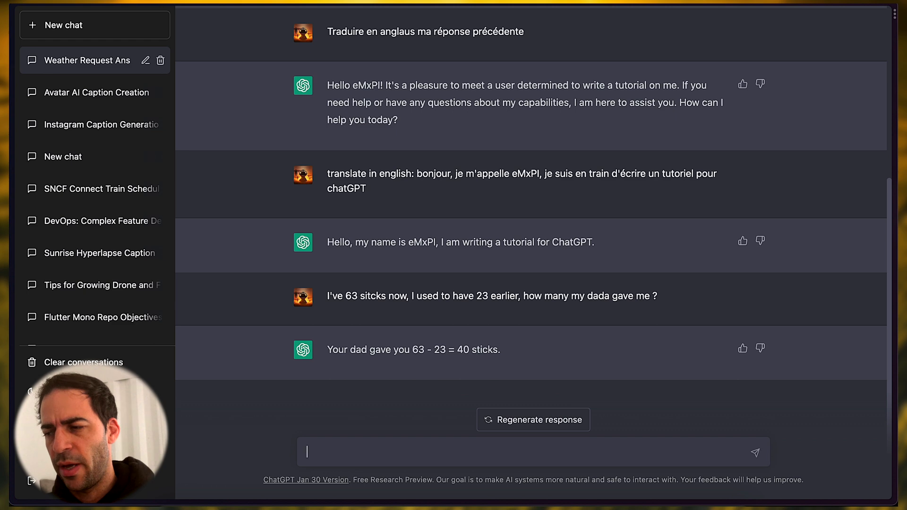
pyautogui.moveTo(262, 394)
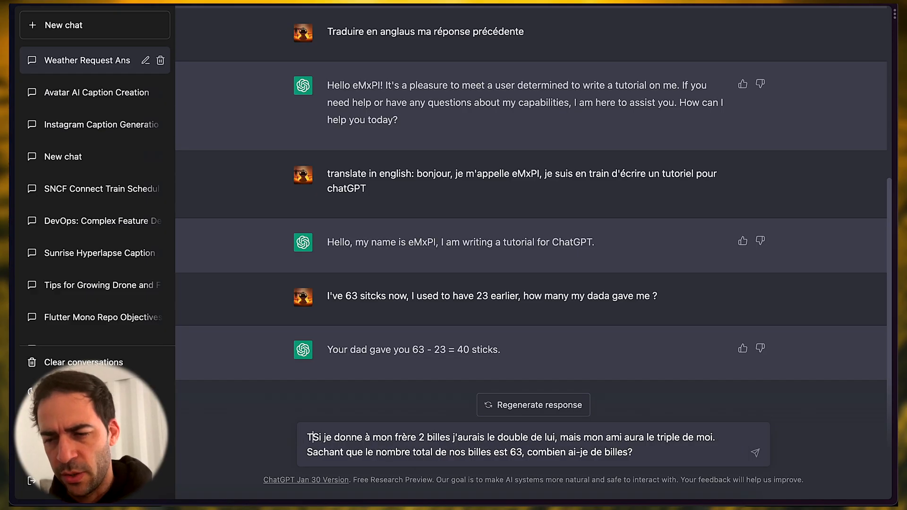
# Step: Send "Translate:" with the French marbles puzzle, then draft "then solve your last response"
pyautogui.write('ransla')
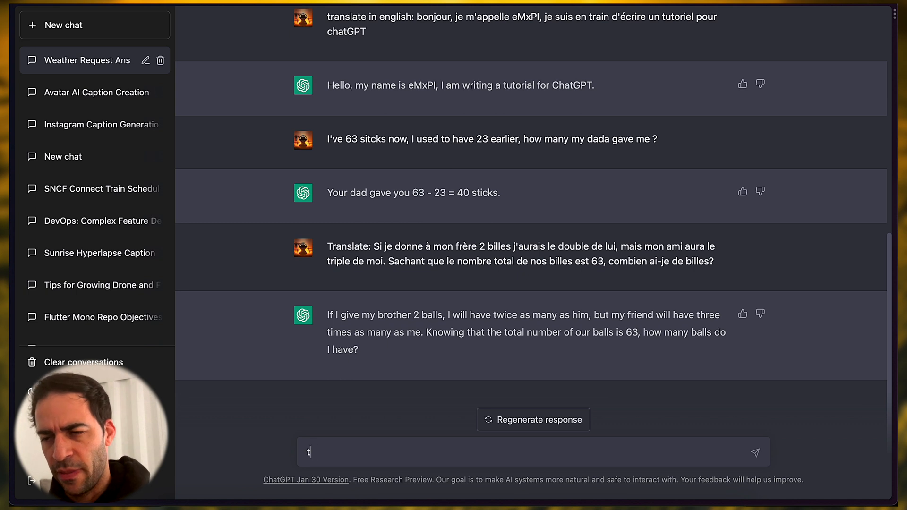
pyautogui.write('hen solve your last response')
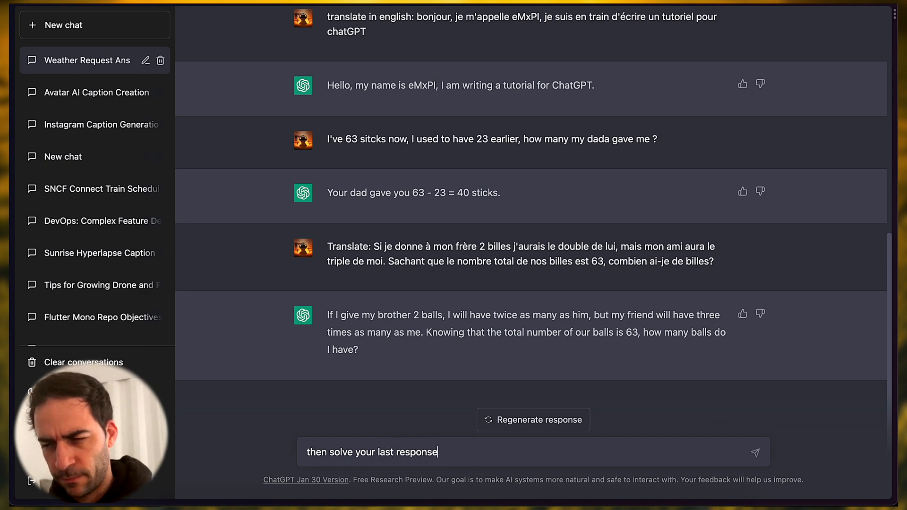
# Step: Send "then solve your last response" and get the answer of approximately 11 balls
pyautogui.click(755, 452)
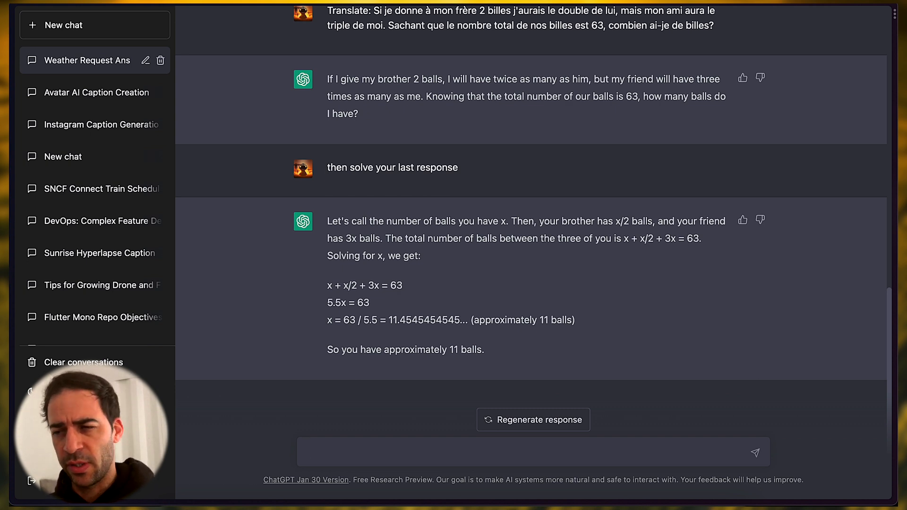
pyautogui.click(406, 452)
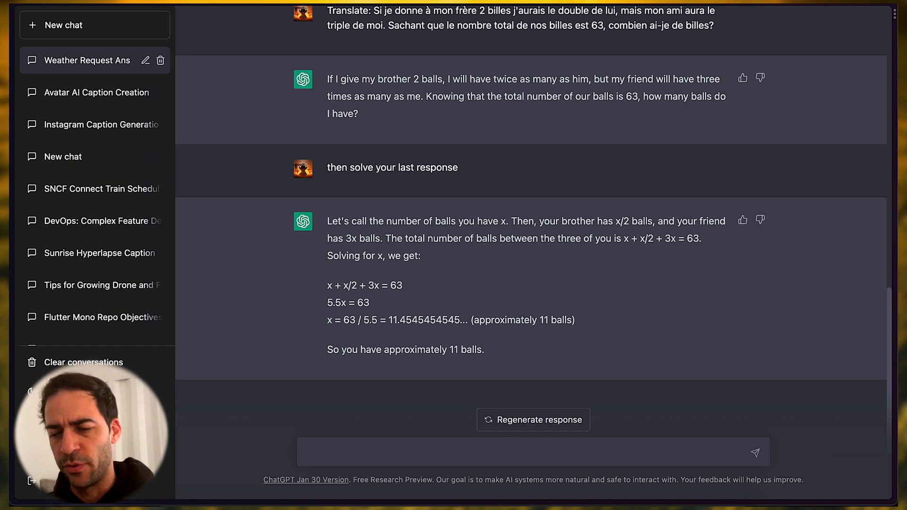
# Step: Draft a request for a YouTube title, description under 500 characters and 20 hashtags about a video
pyautogui.write('As a Youtube')
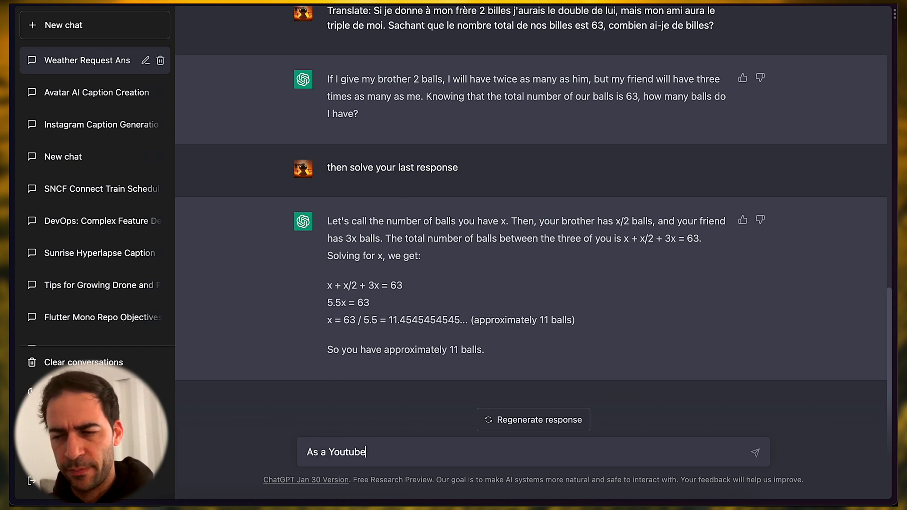
pyautogui.write('r, genere')
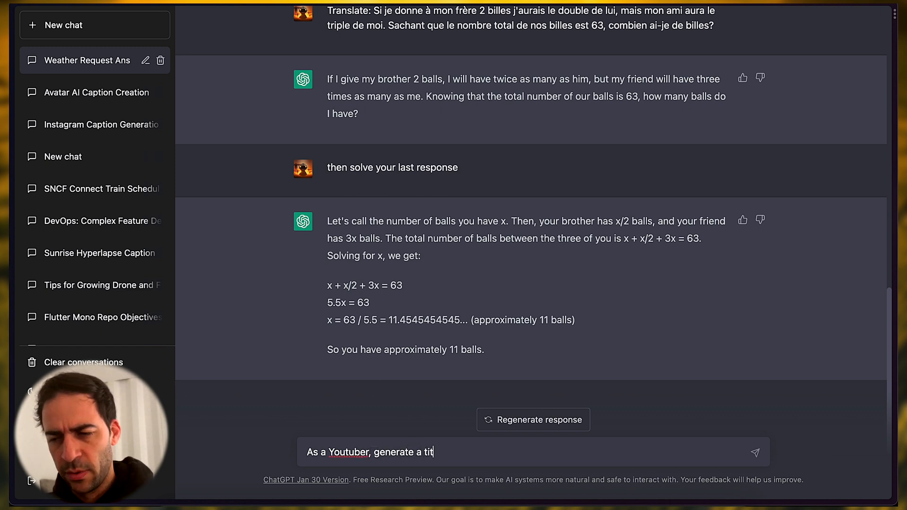
pyautogui.write('le, a')
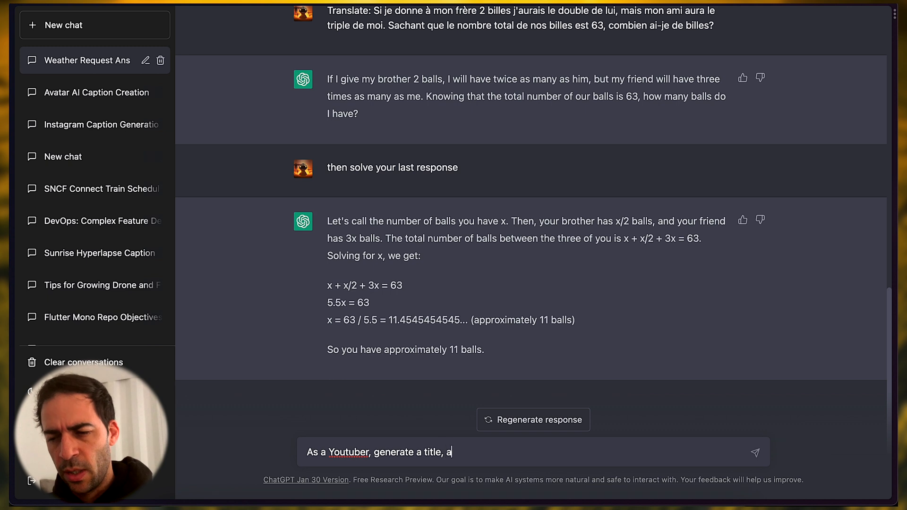
pyautogui.write('description in than')
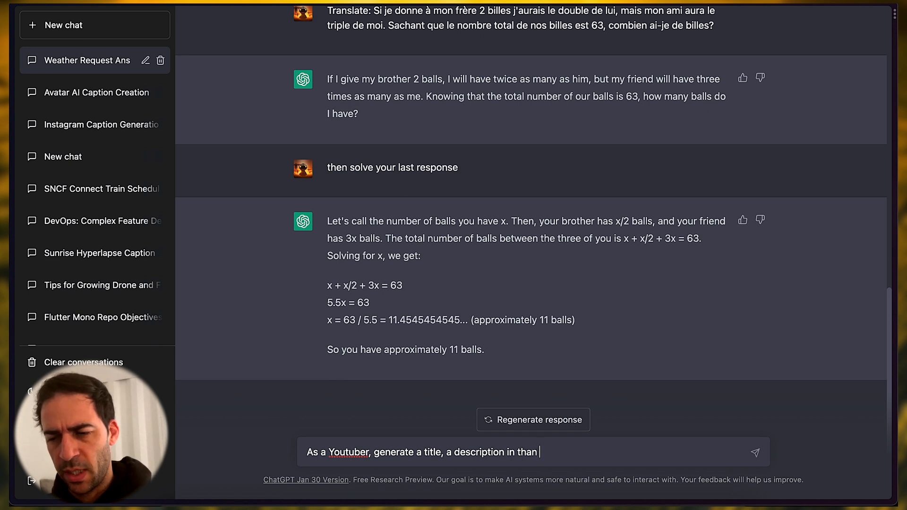
pyautogui.write('500 char')
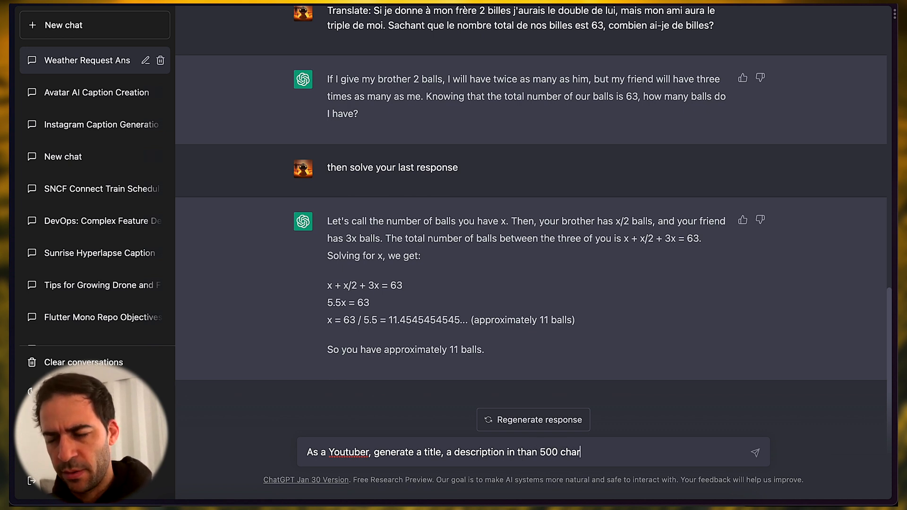
pyautogui.write('acters, and')
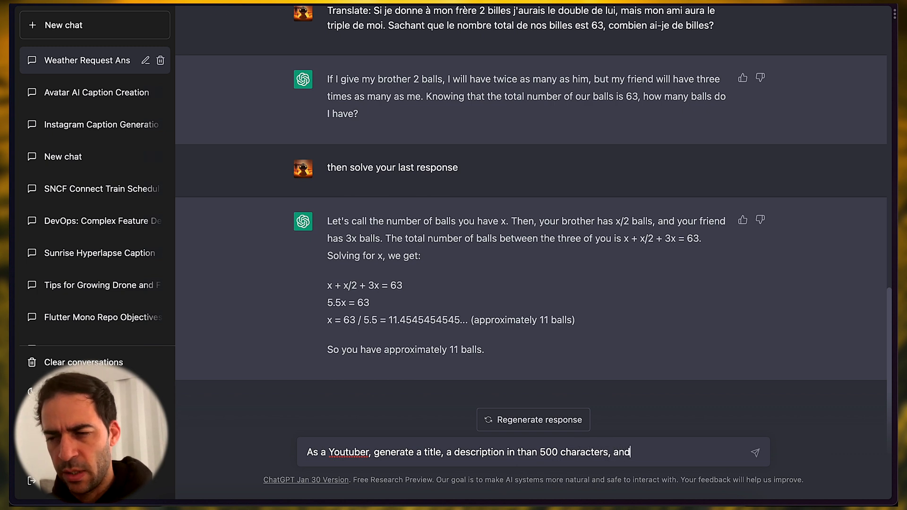
pyautogui.write('20')
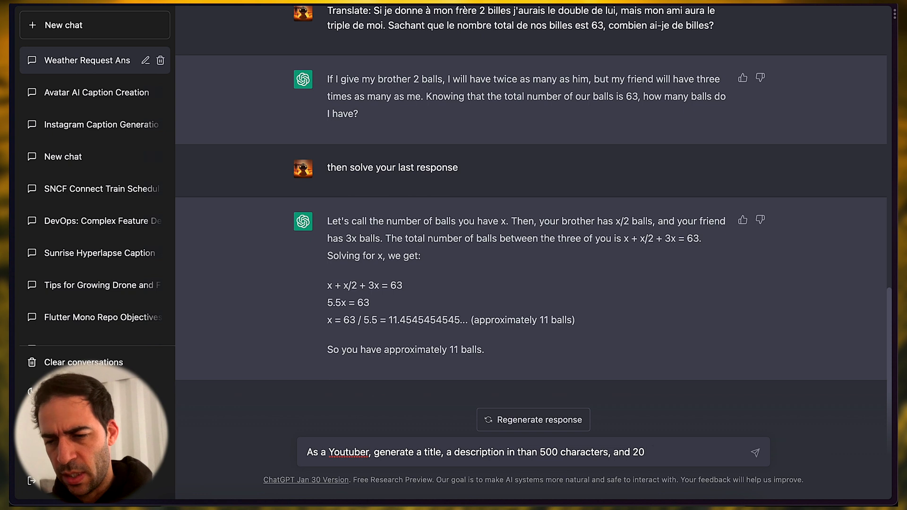
pyautogui.write('hastags abou')
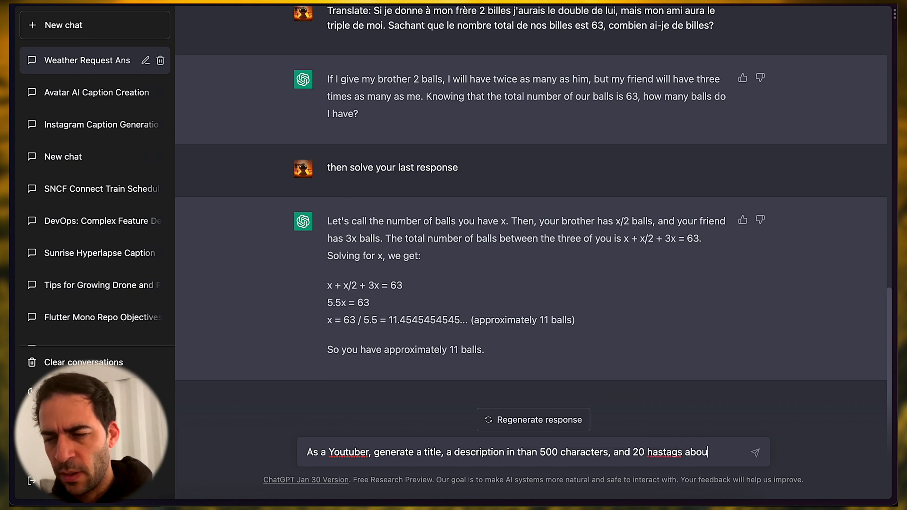
pyautogui.write('a video dealing with')
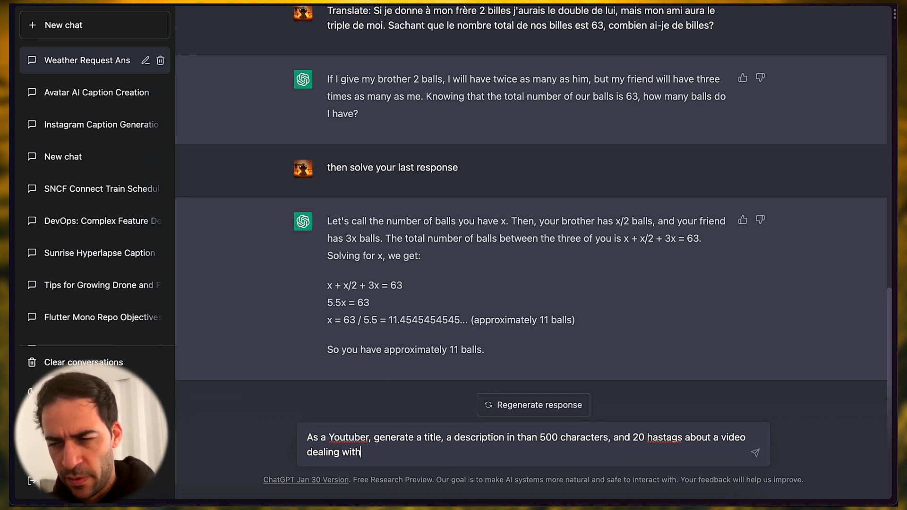
# Step: Describe the video: creating an avatar from a Midjourney image and animating it with AI
pyautogui.write('creating an AI')
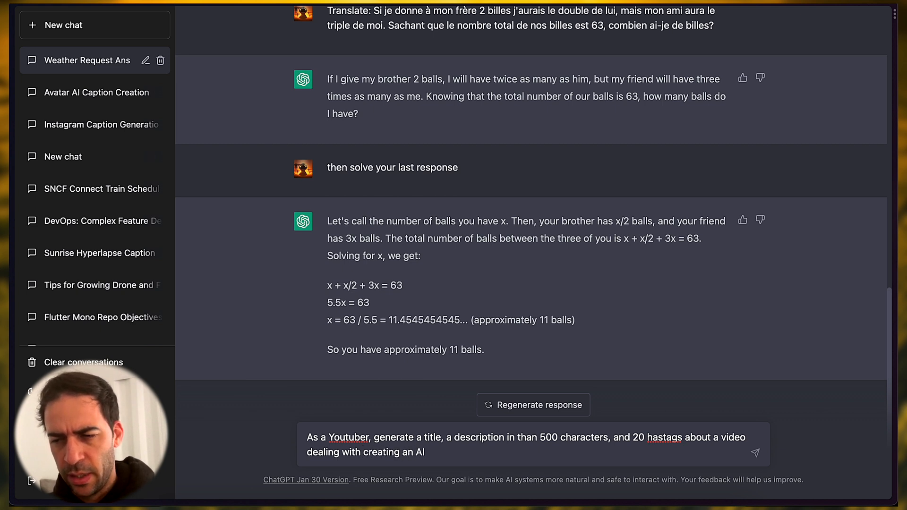
pyautogui.write('avatr,')
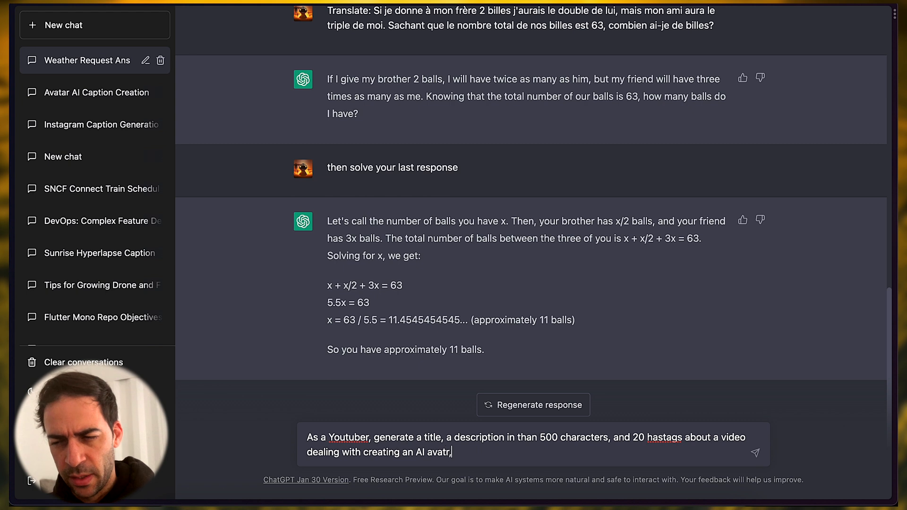
pyautogui.write('with')
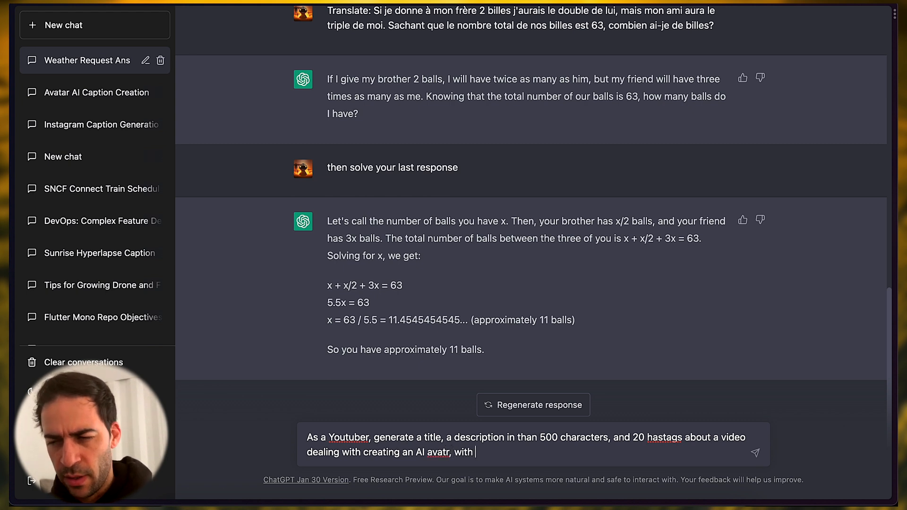
pyautogui.write('the image')
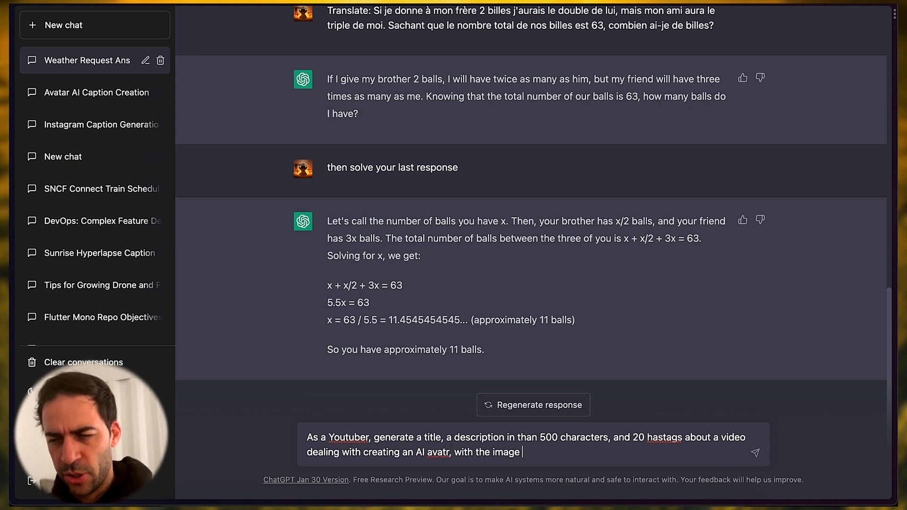
pyautogui.write('generate by midjourney,')
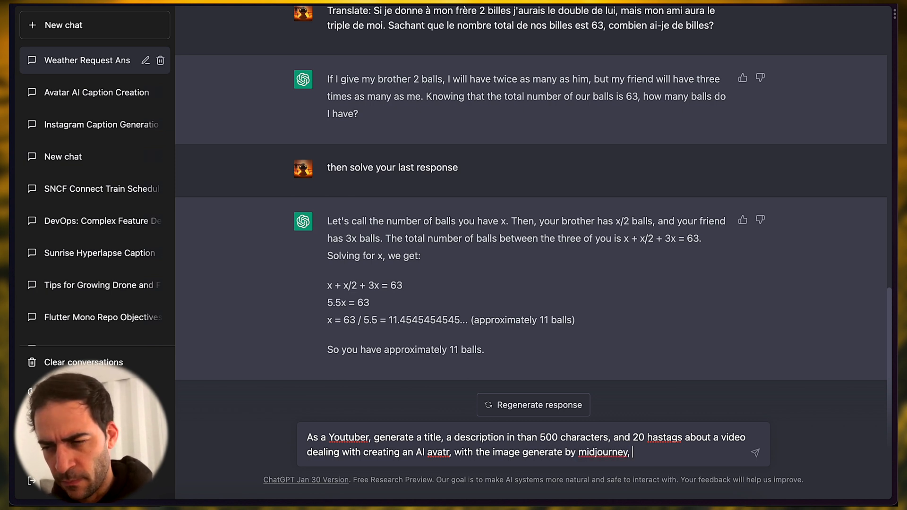
pyautogui.write('and')
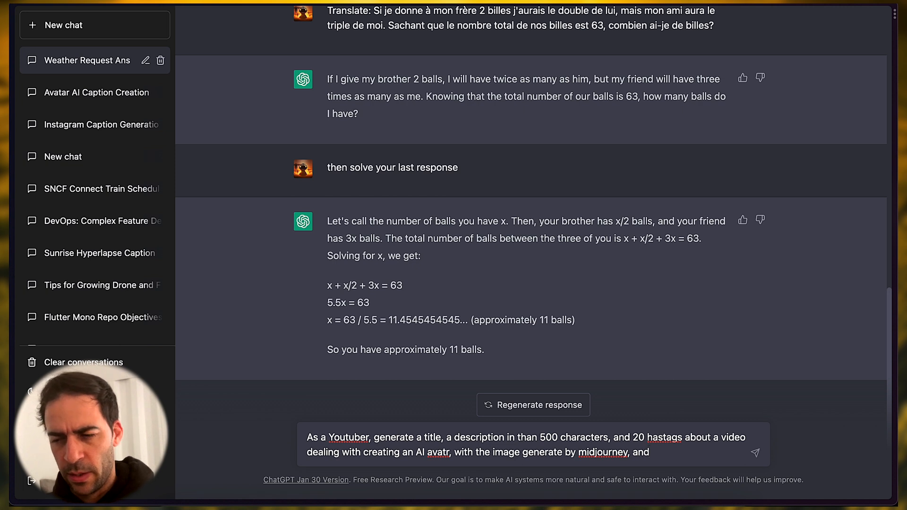
pyautogui.write('the avatar beoing')
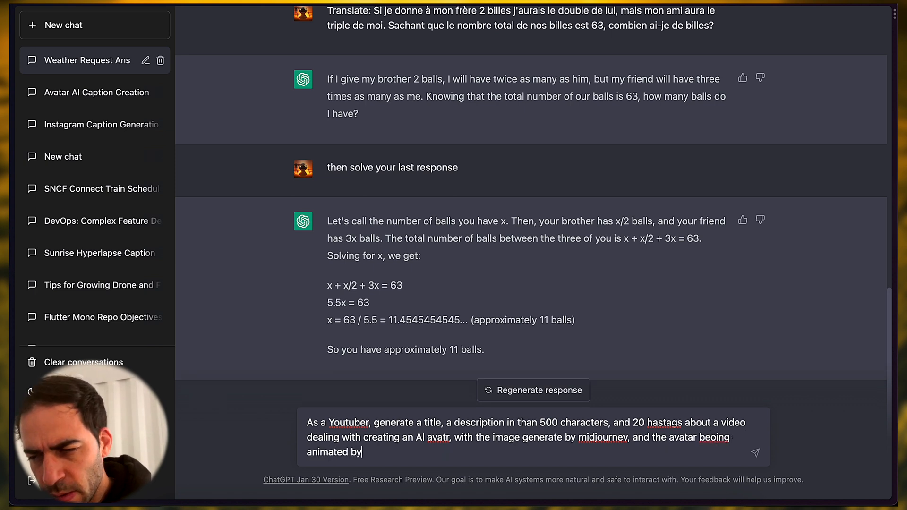
pyautogui.write('AI')
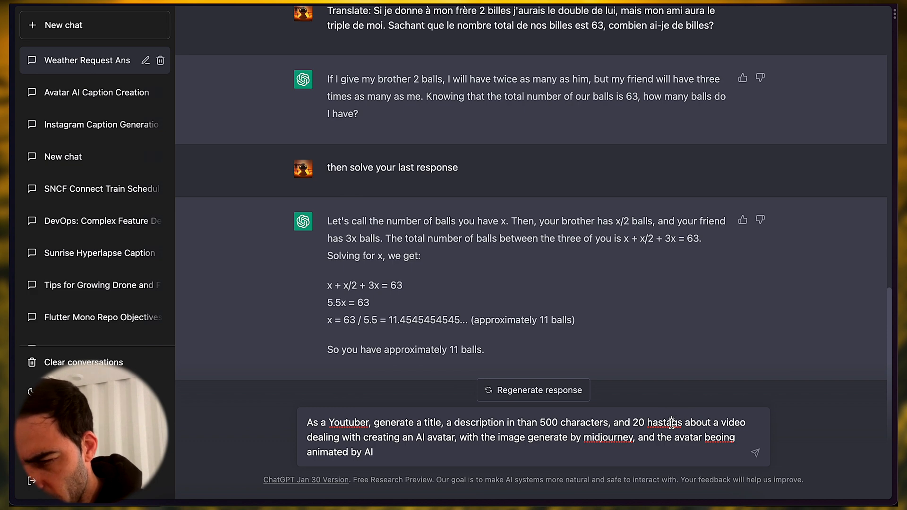
# Step: Send the YouTube request and read the generated title, description and hashtag list
pyautogui.click(756, 453)
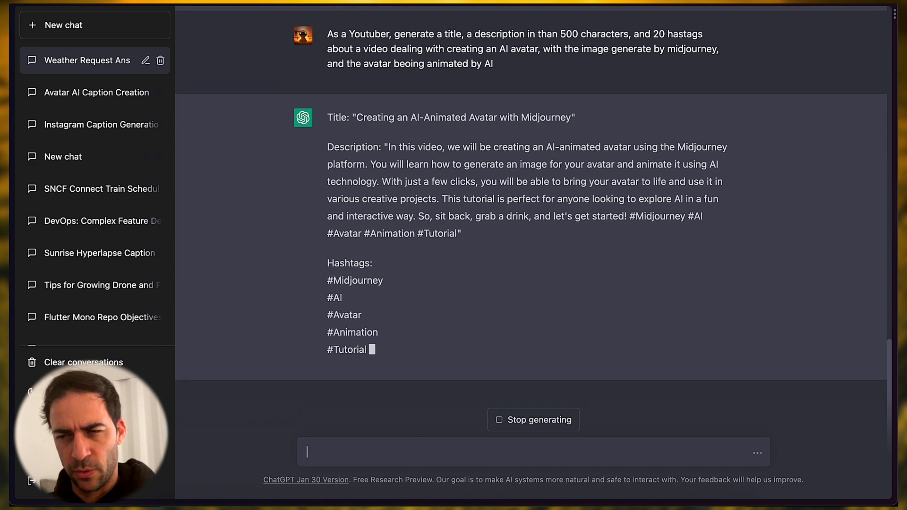
pyautogui.scroll(-3)
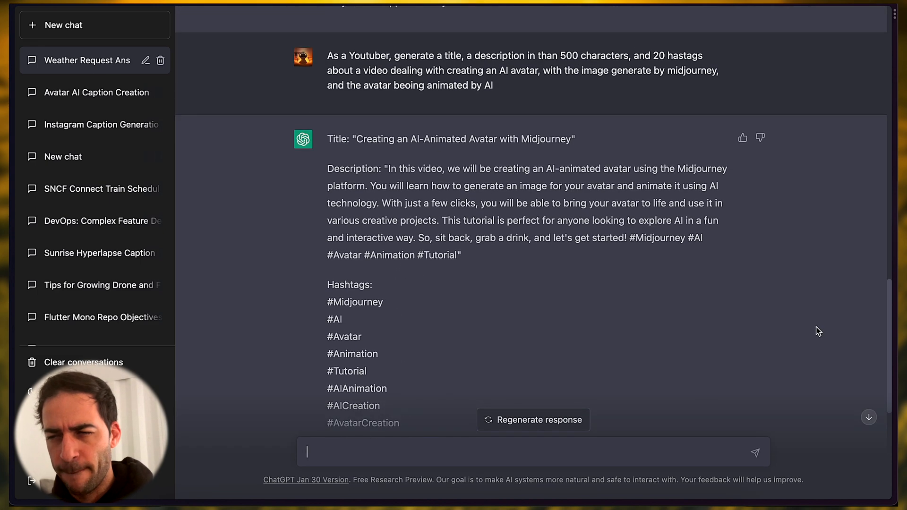
# Step: Send "make variation of the title" to get five alternative titles
pyautogui.write('make va')
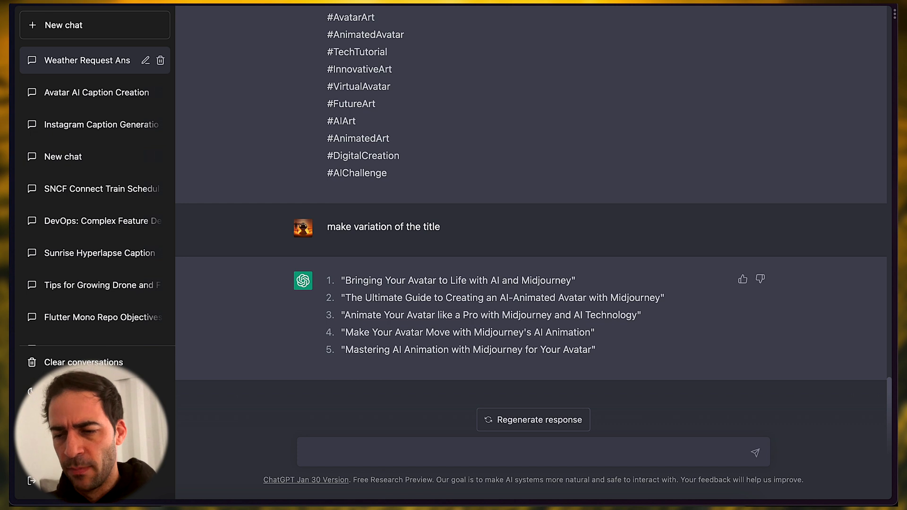
# Step: Ask ChatGPT to generate a Midjourney prompt: realistic baby, full face, Superman dressed, high resolution
pyautogui.write('generate')
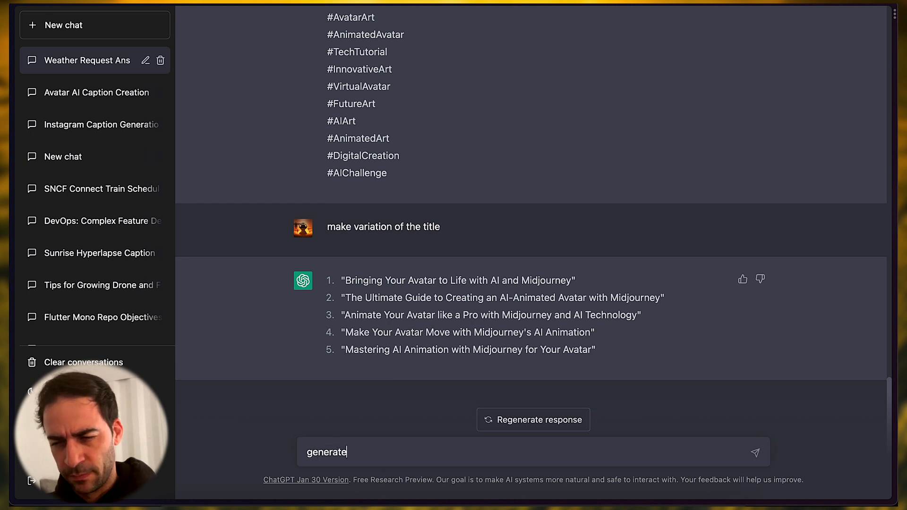
pyautogui.write('midjourney prompt to create a realistic avatar of')
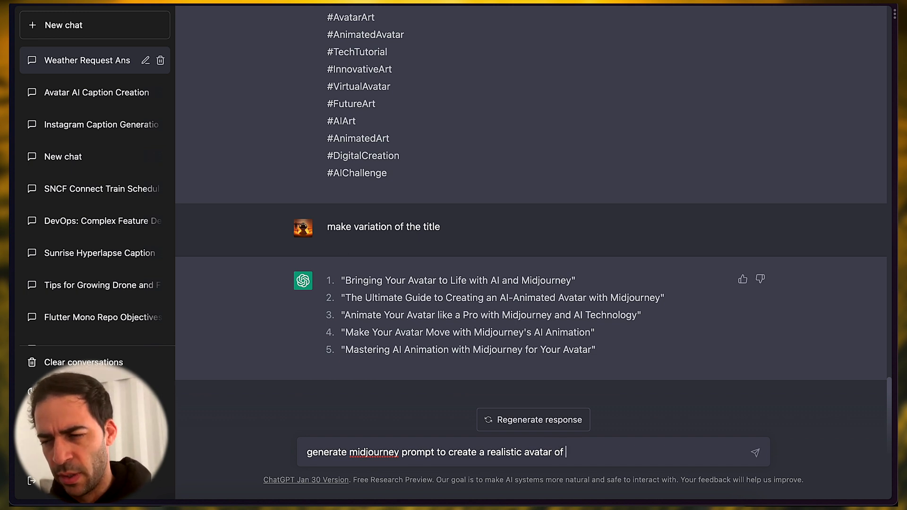
pyautogui.write('baby')
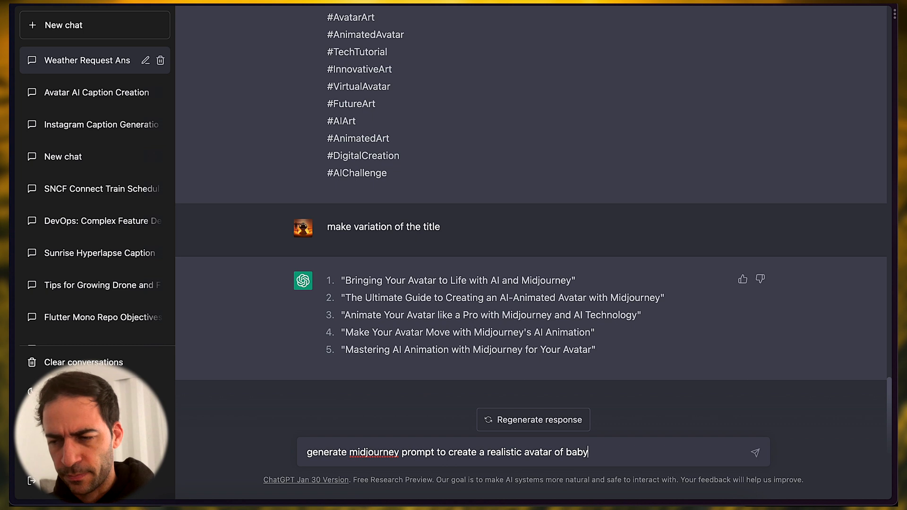
pyautogui.write(',')
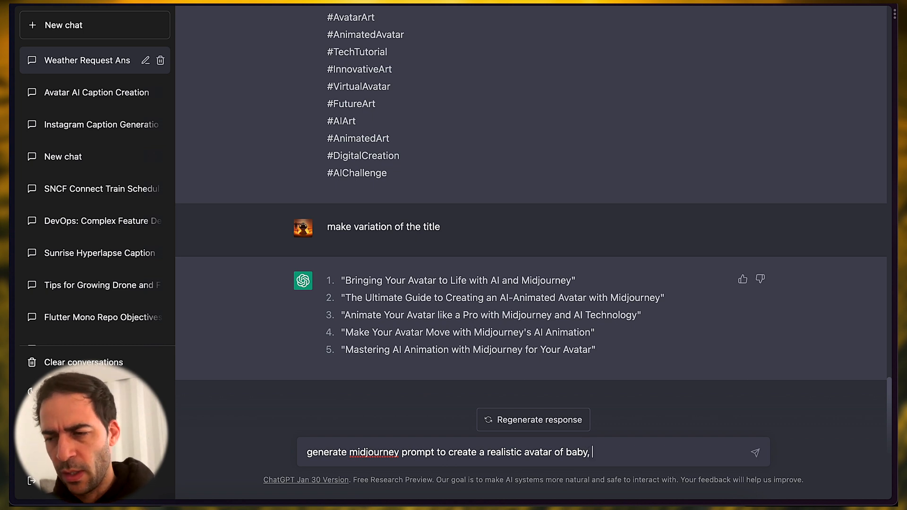
pyautogui.write('f')
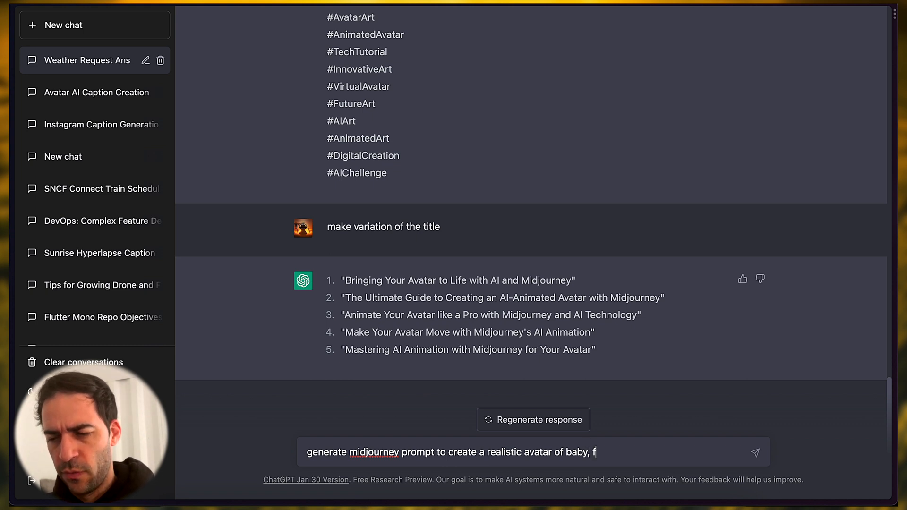
pyautogui.write('full fac')
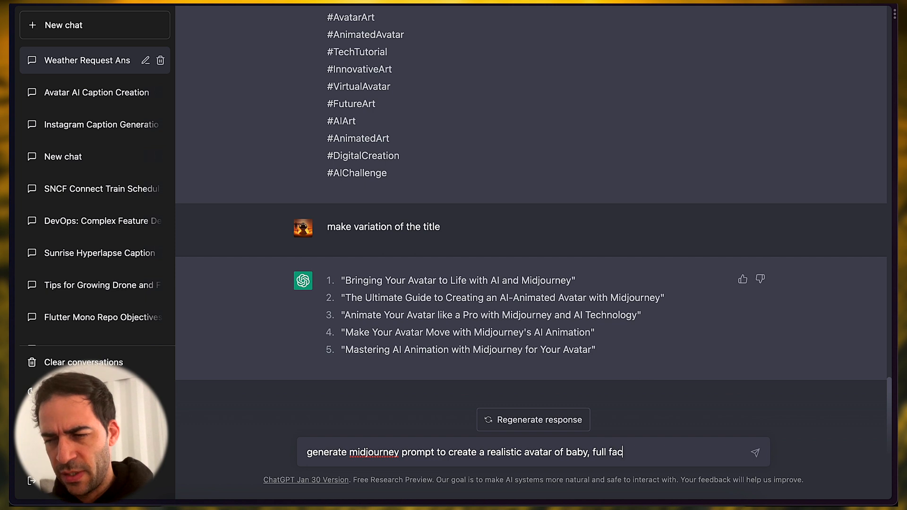
pyautogui.write(', t')
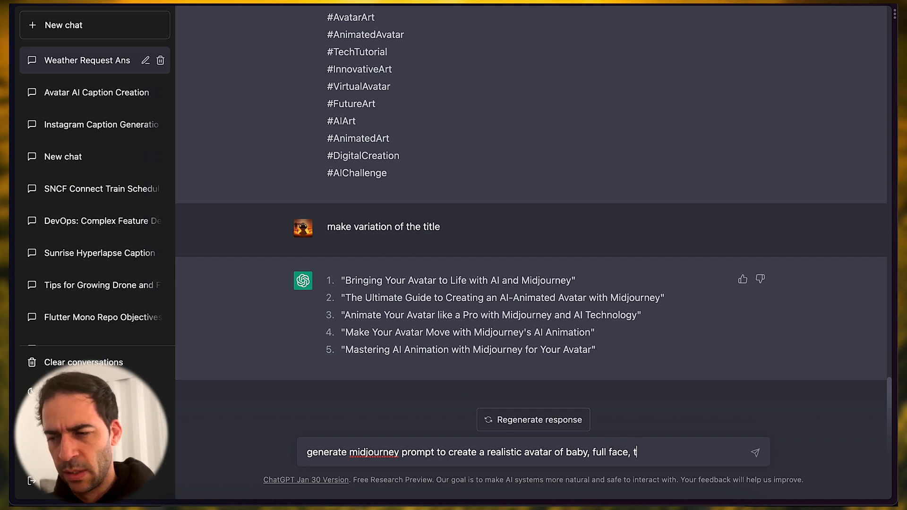
pyautogui.write('ype')
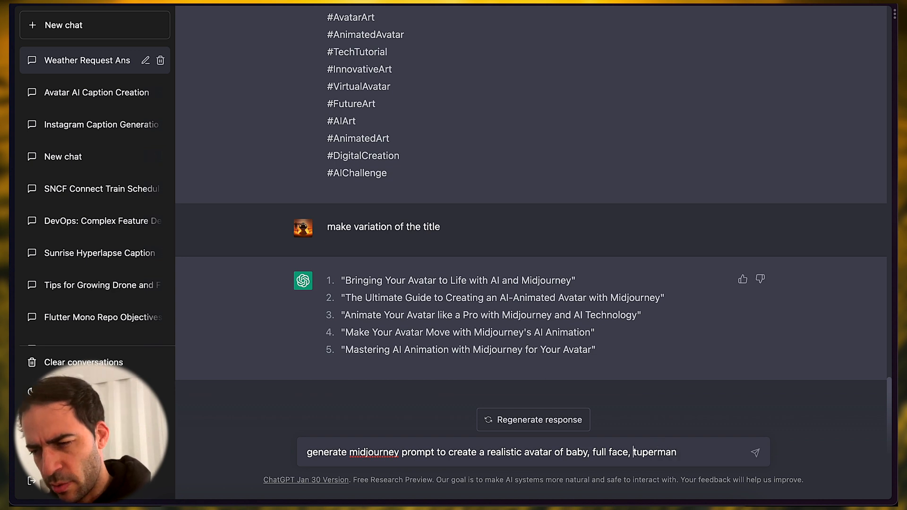
pyautogui.write('superman')
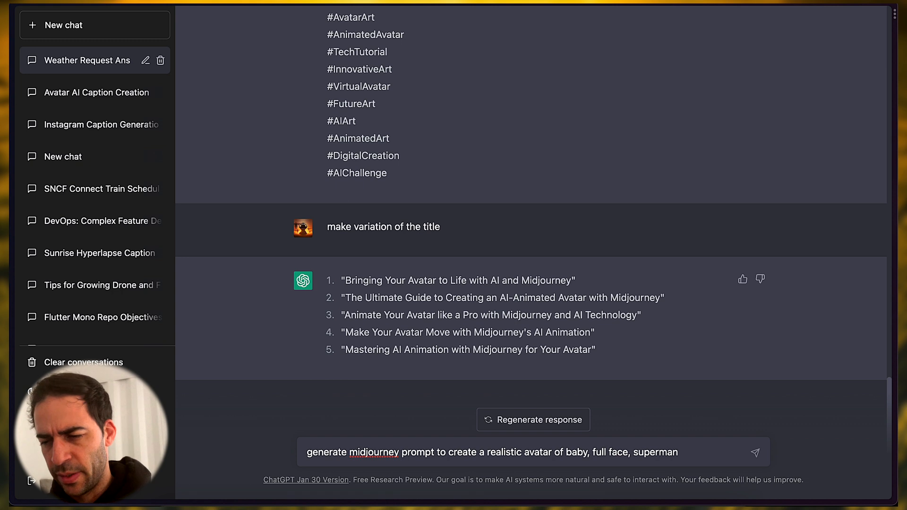
pyautogui.write('dressed,')
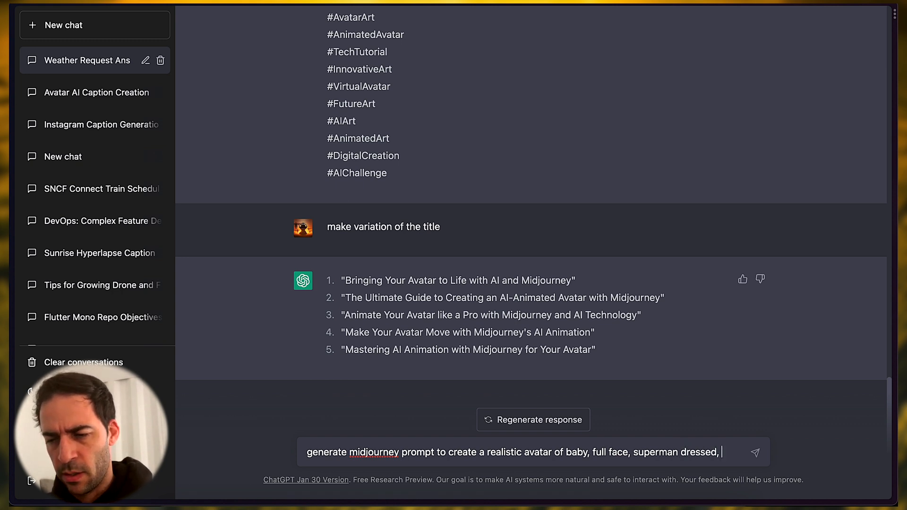
pyautogui.write('with a')
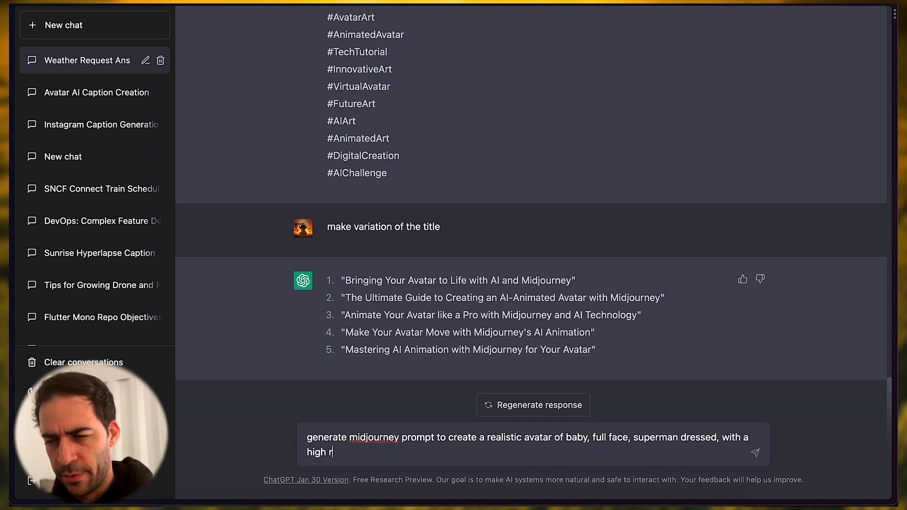
pyautogui.write('esol')
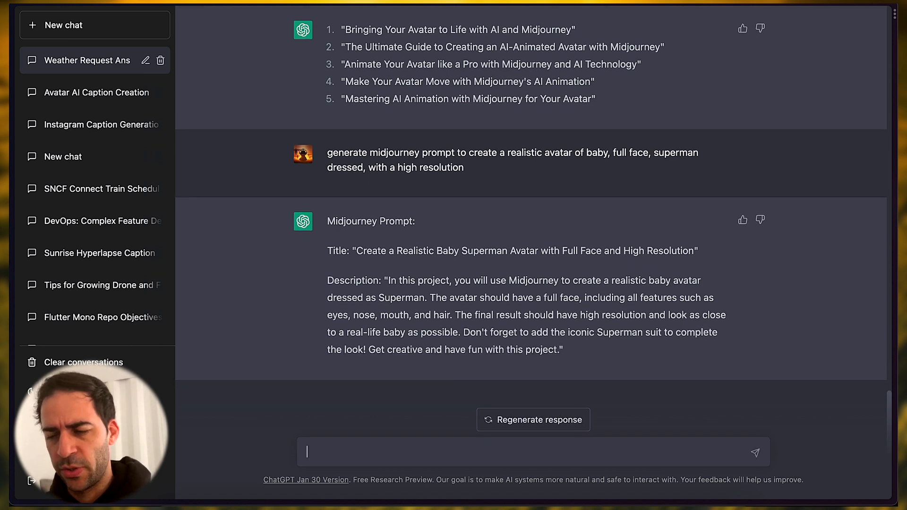
# Step: Draft an unsent follow-up reading "summurise the description with ad"
pyautogui.write('use the description,')
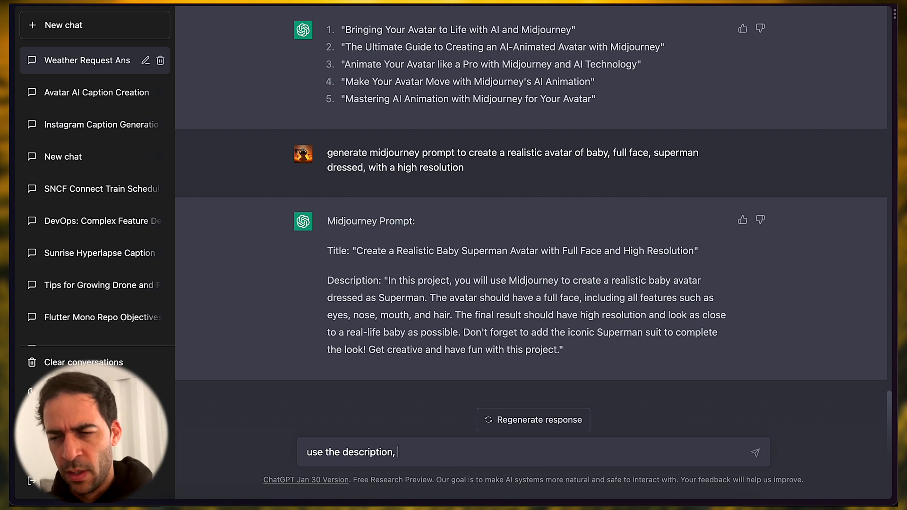
pyautogui.write('s')
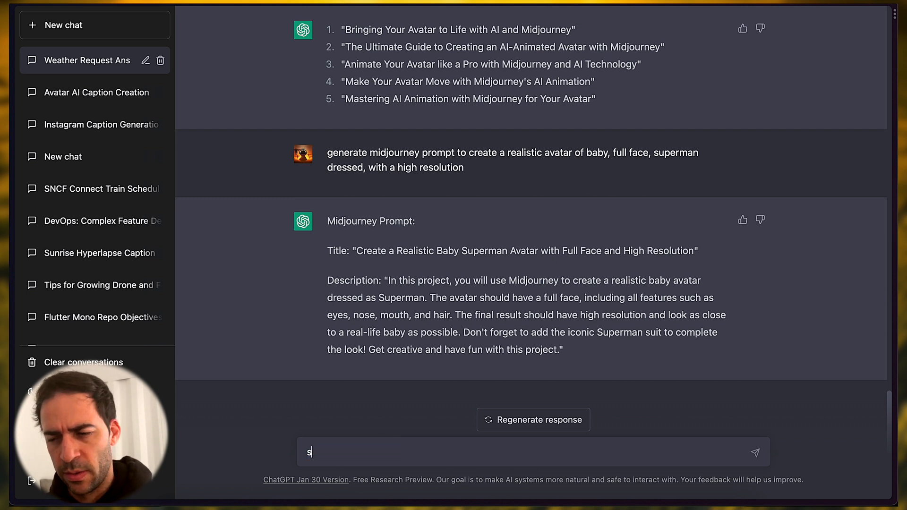
pyautogui.write('ummurise the description with')
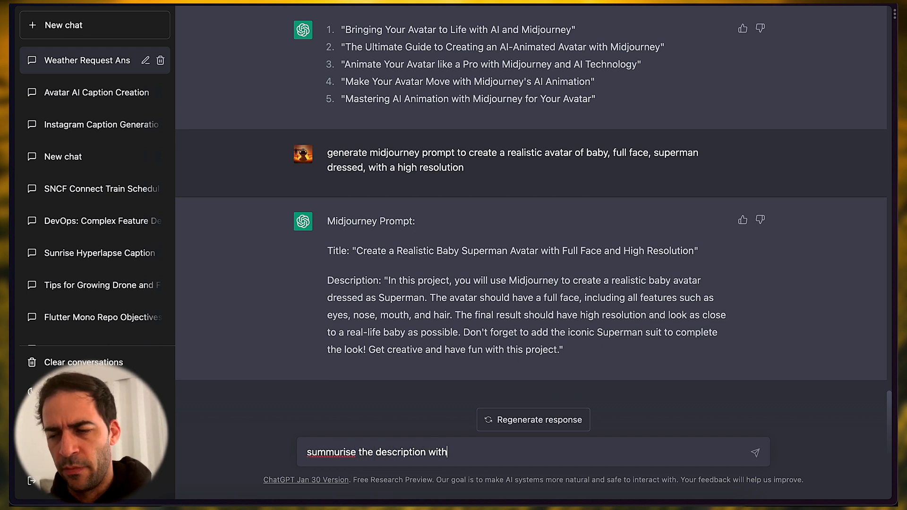
pyautogui.write('ad')
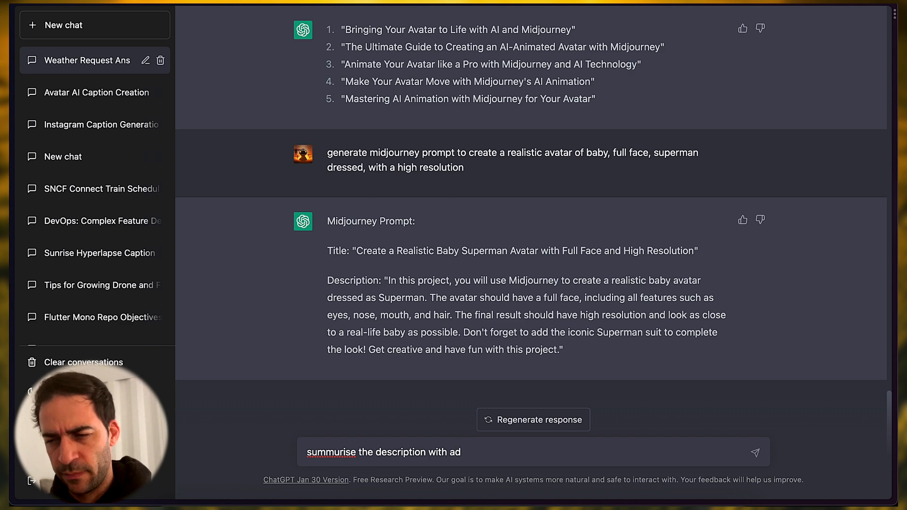